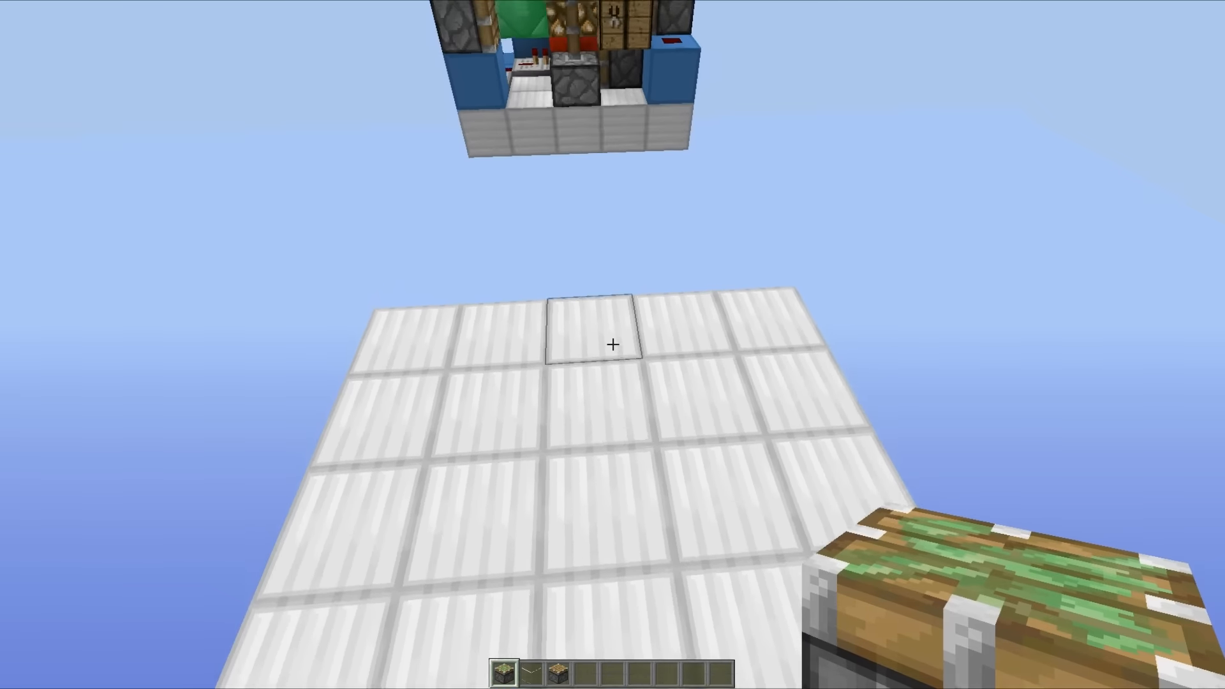
Place the first core block of the contraption on the quartz platform, matching the reference build
click(612, 343)
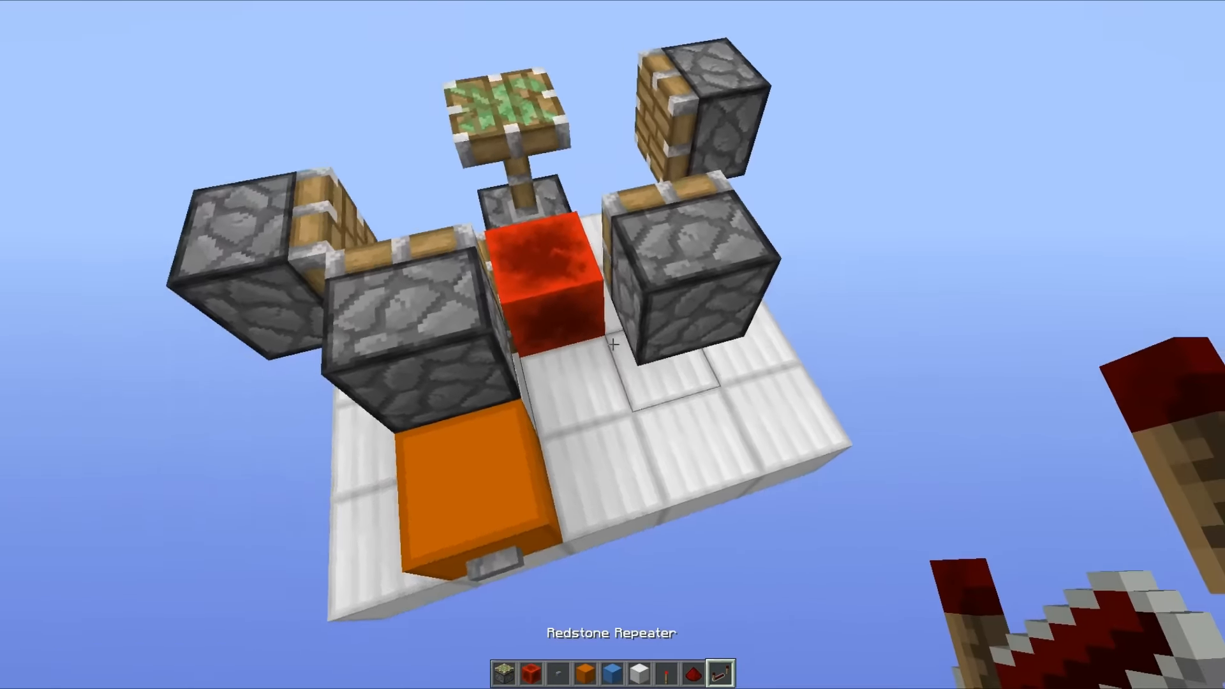
mouse_move(613, 344)
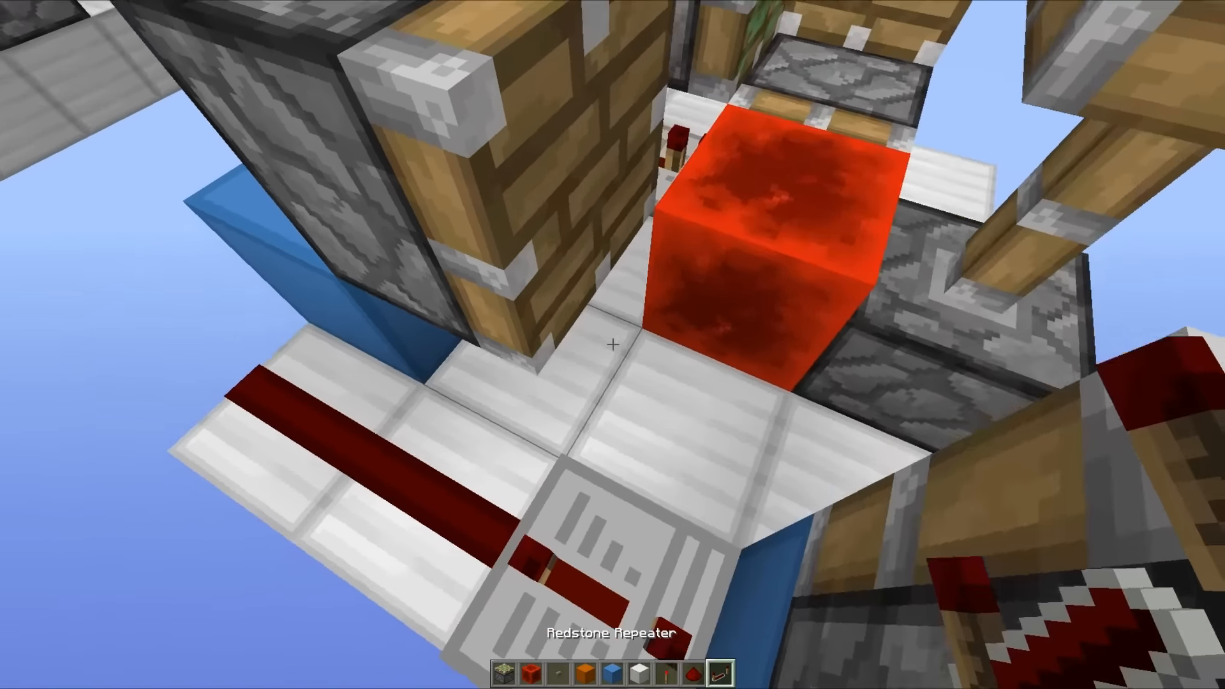
mouse_move(613, 345)
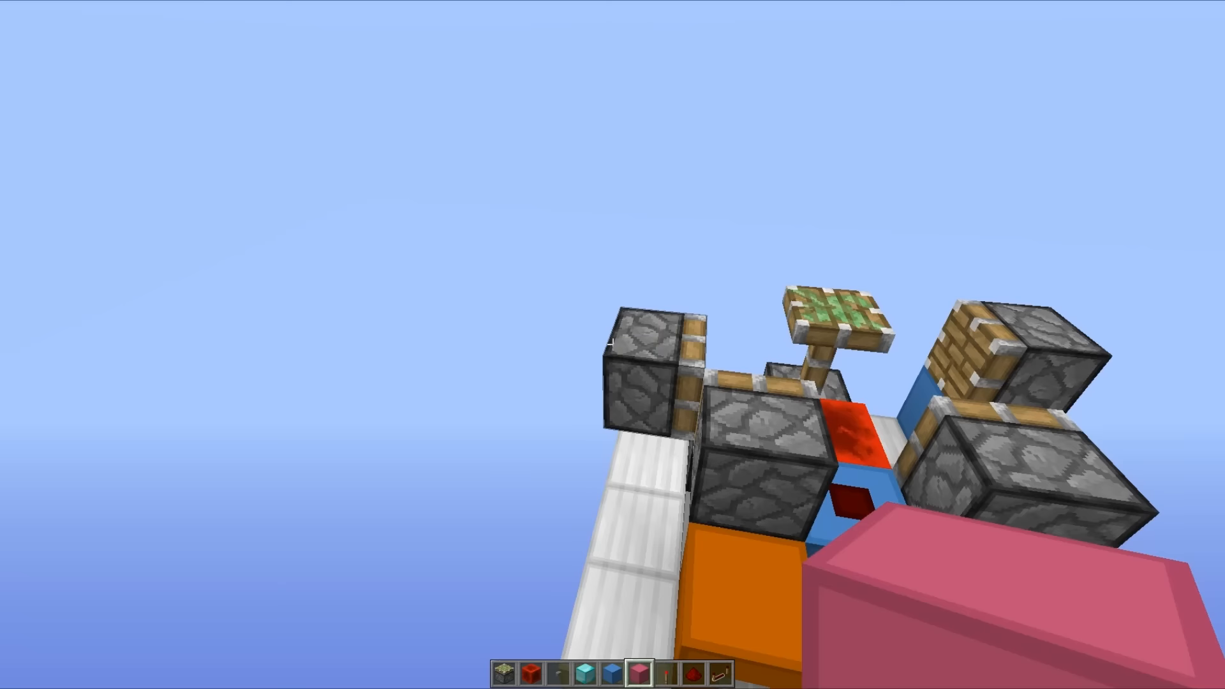
mouse_move(612, 344)
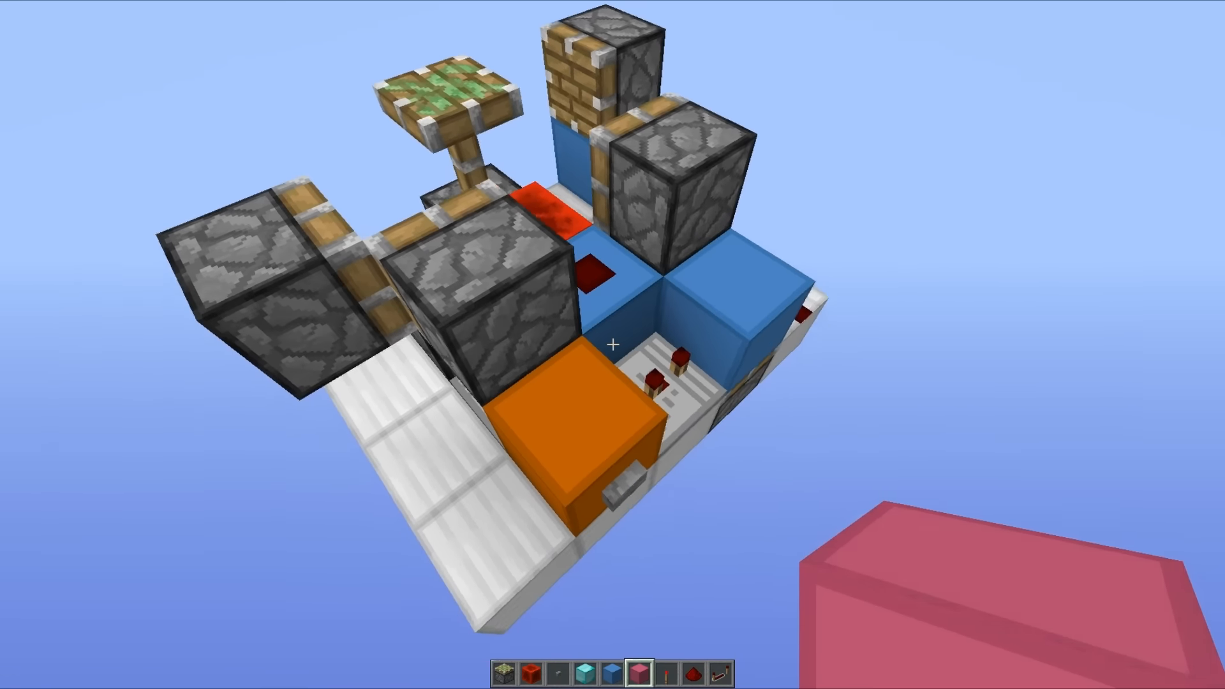